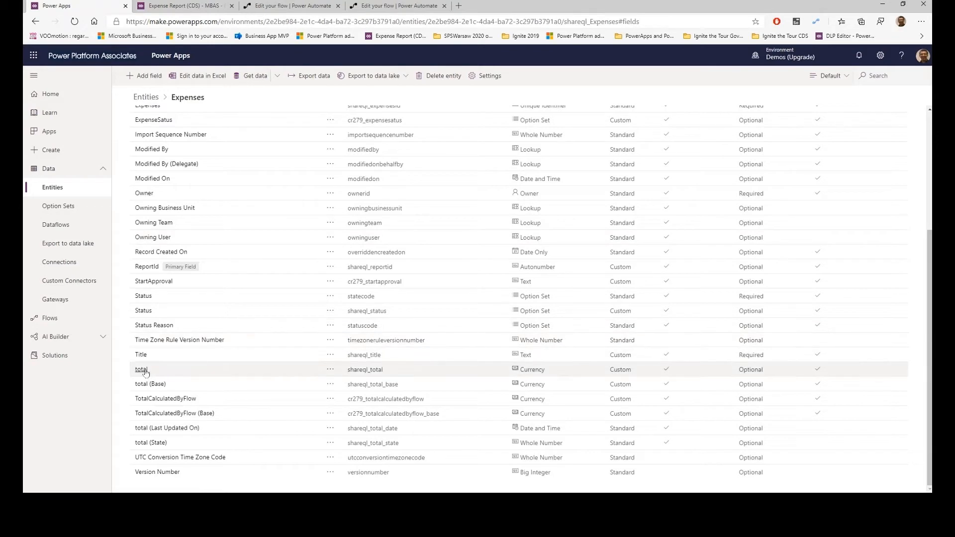
pyautogui.moveTo(173, 100)
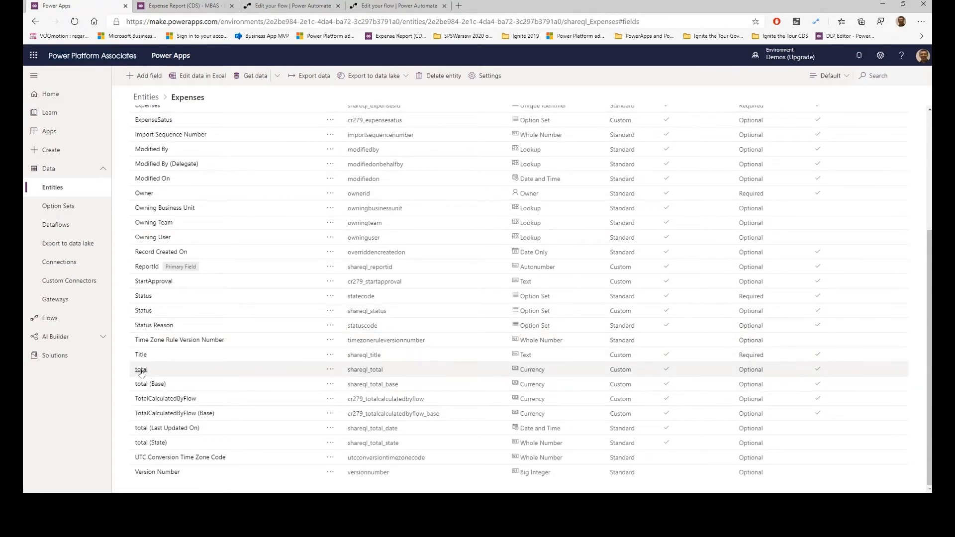
# View the total field's rollup definition, return to fields, then reopen the rollup for editing
pyautogui.click(141, 369)
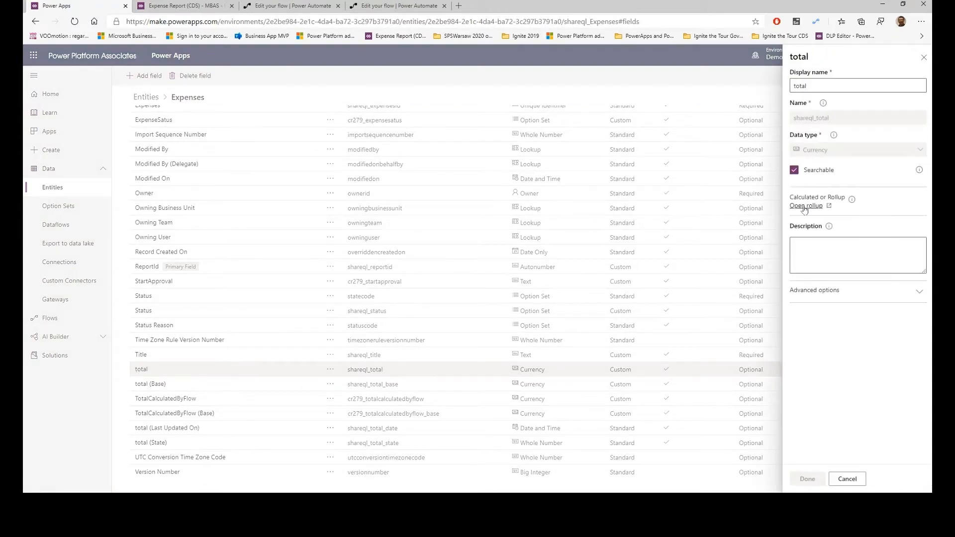
pyautogui.click(805, 206)
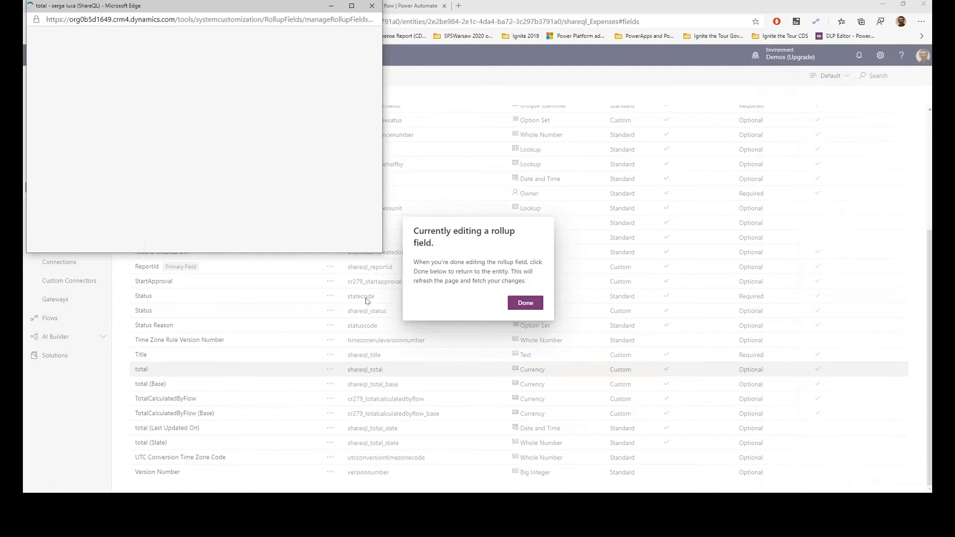
pyautogui.click(525, 302)
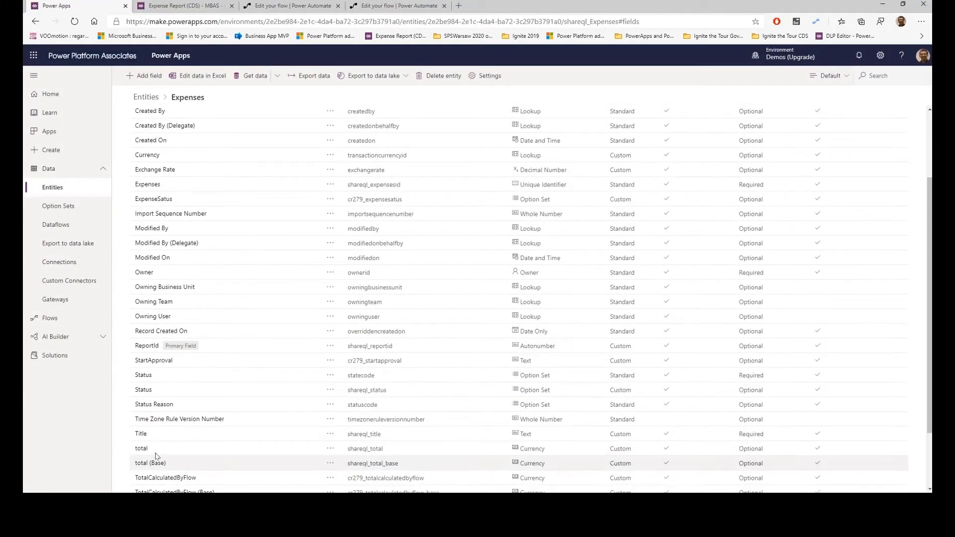
pyautogui.click(141, 447)
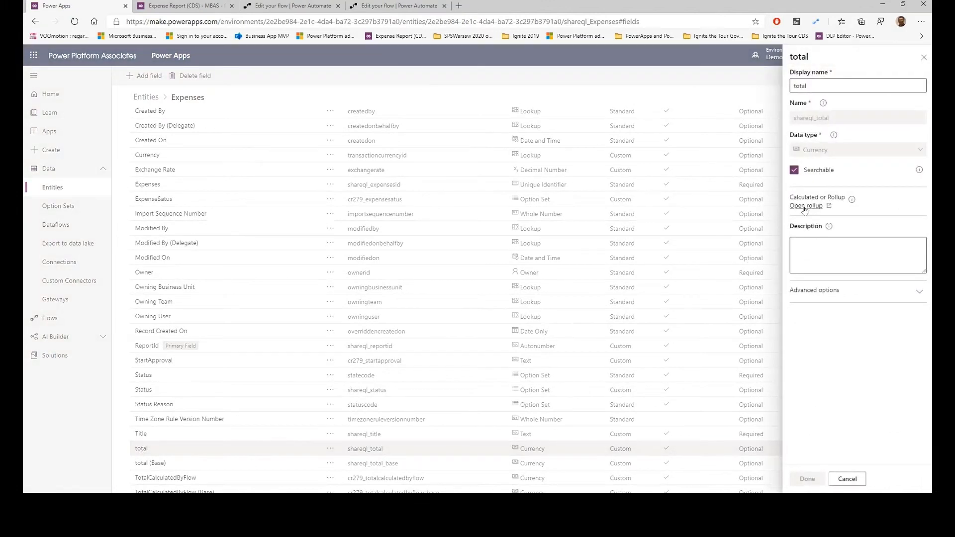
pyautogui.click(806, 206)
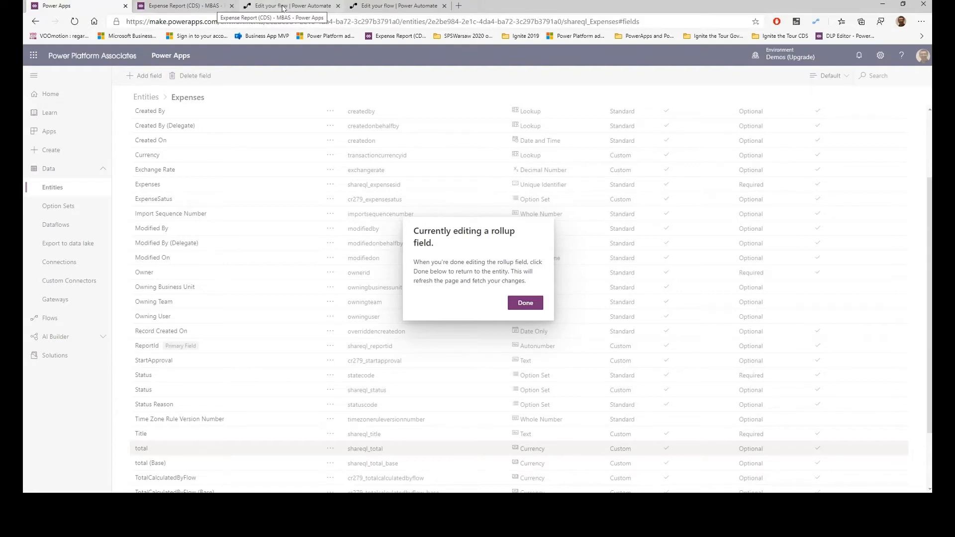
# Expand the record-changed trigger and List records step, then review the line-item filter and loop condition
pyautogui.click(288, 5)
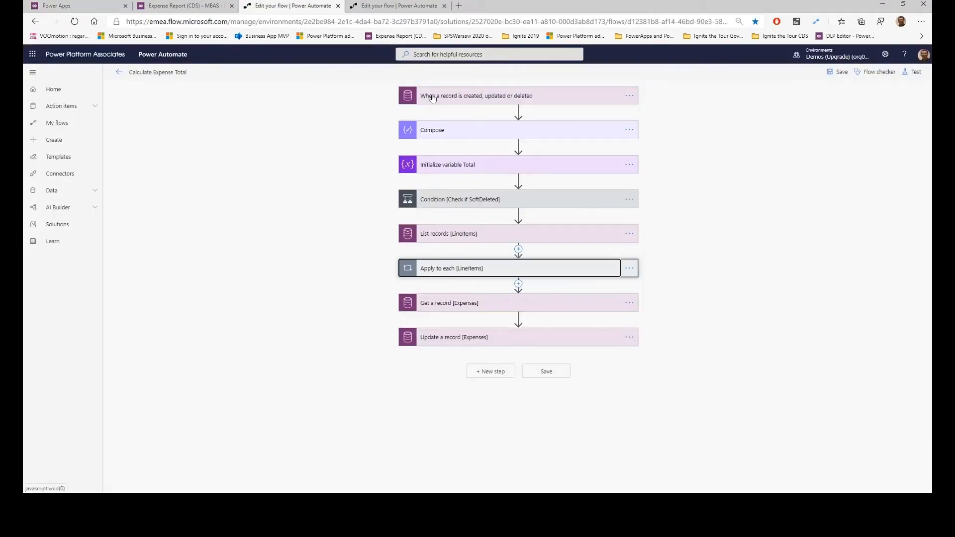
pyautogui.click(477, 95)
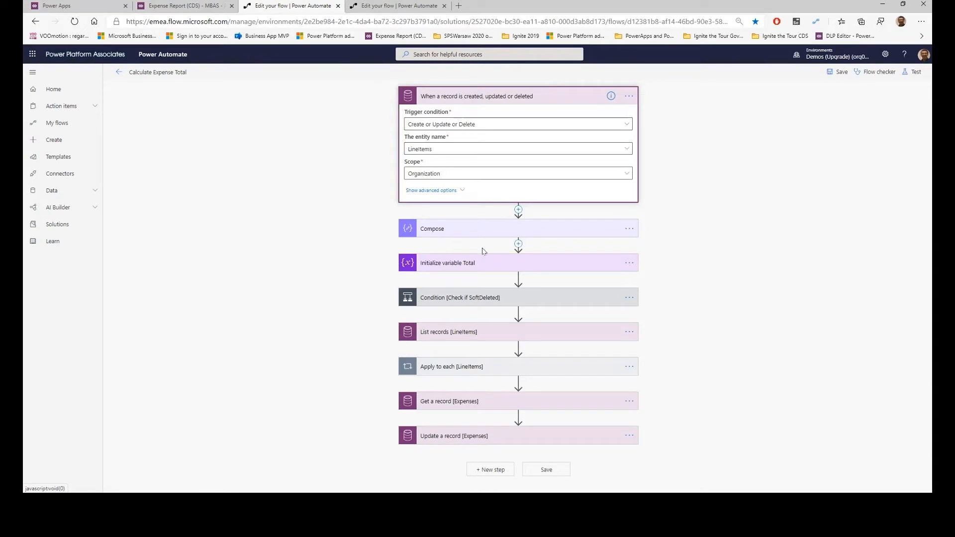
pyautogui.click(448, 333)
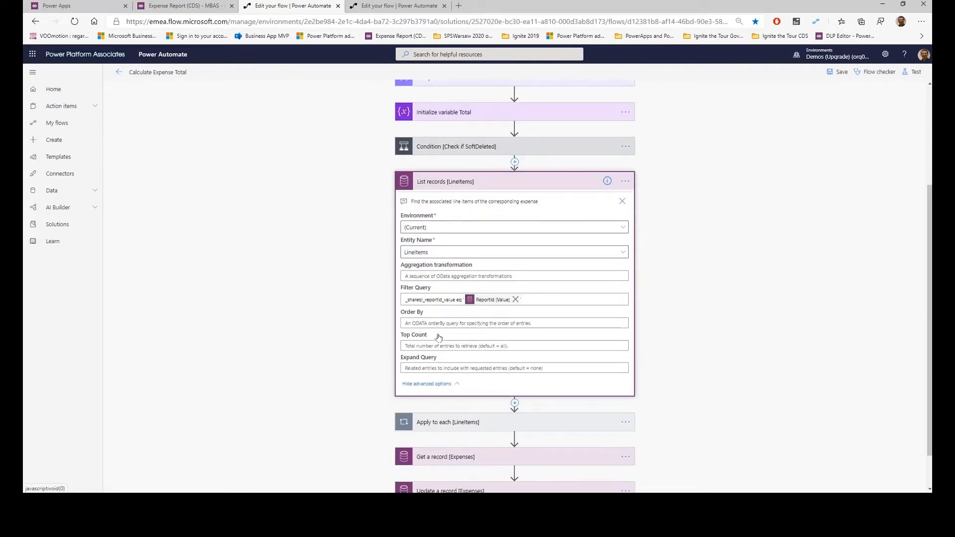
pyautogui.moveTo(439, 300)
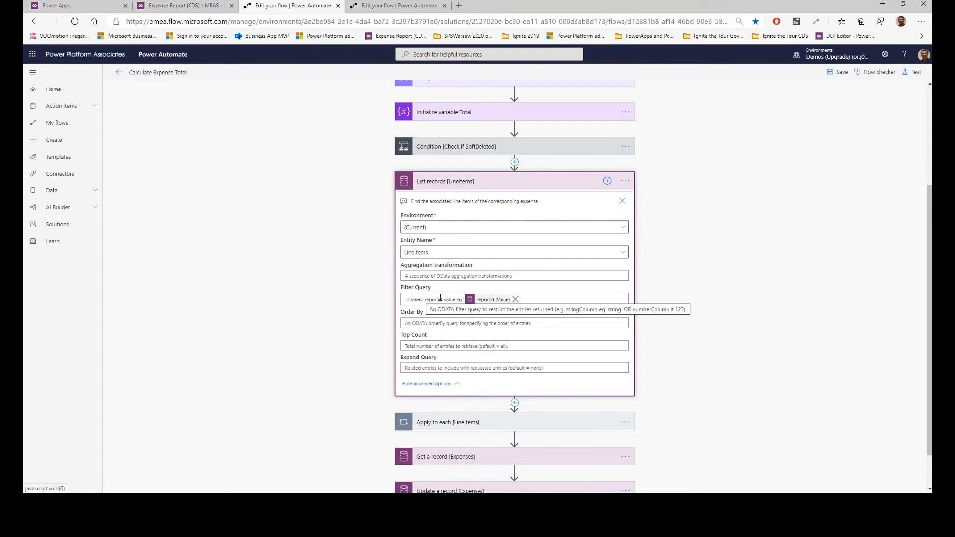
pyautogui.scroll(-3)
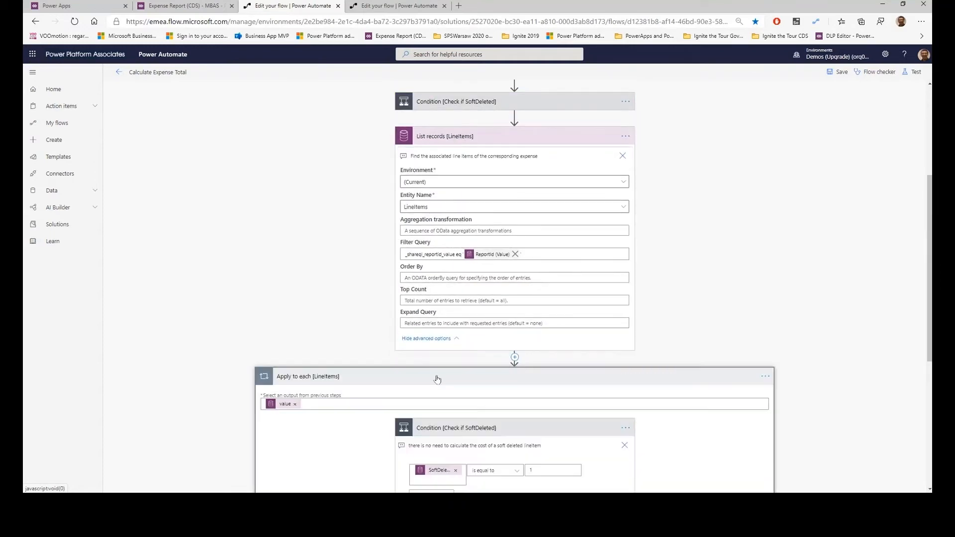
pyautogui.scroll(-3)
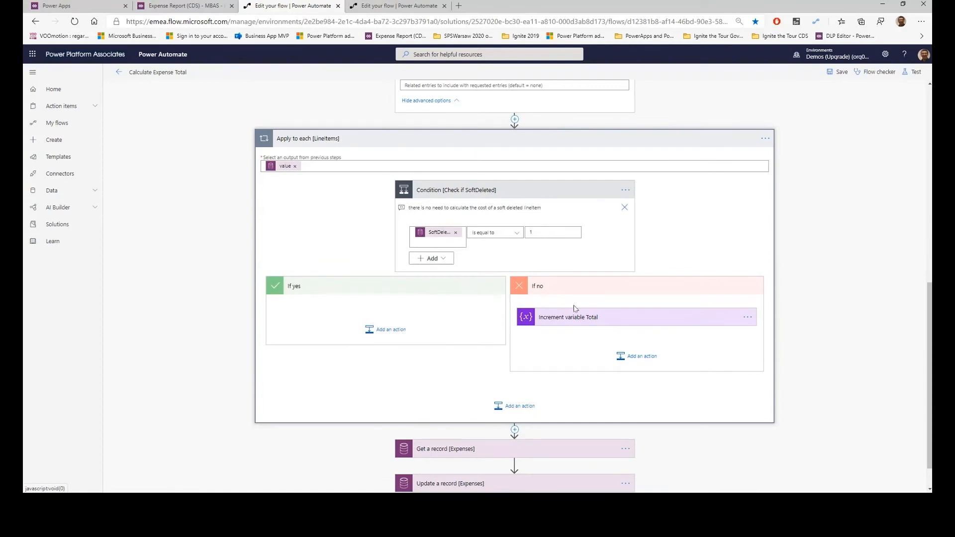
pyautogui.moveTo(591, 320)
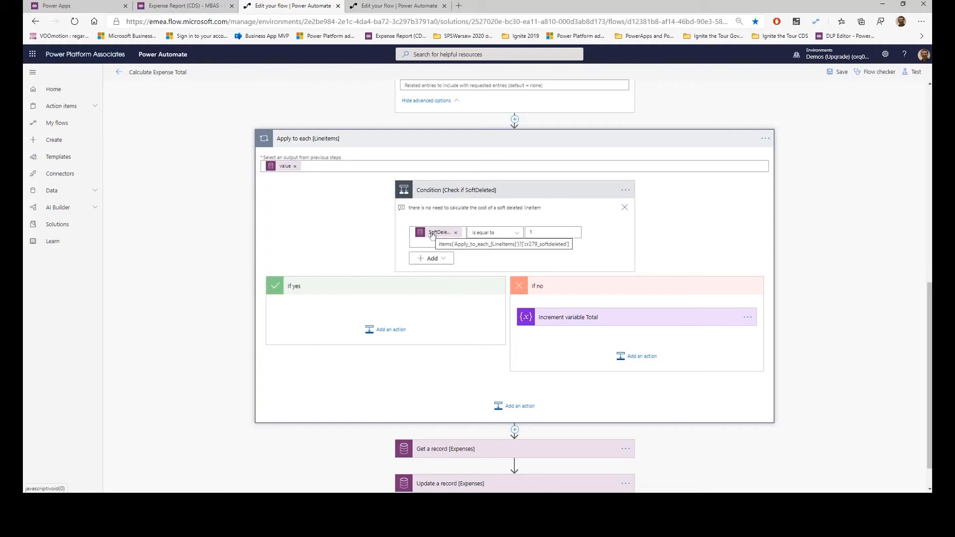
pyautogui.moveTo(445, 234)
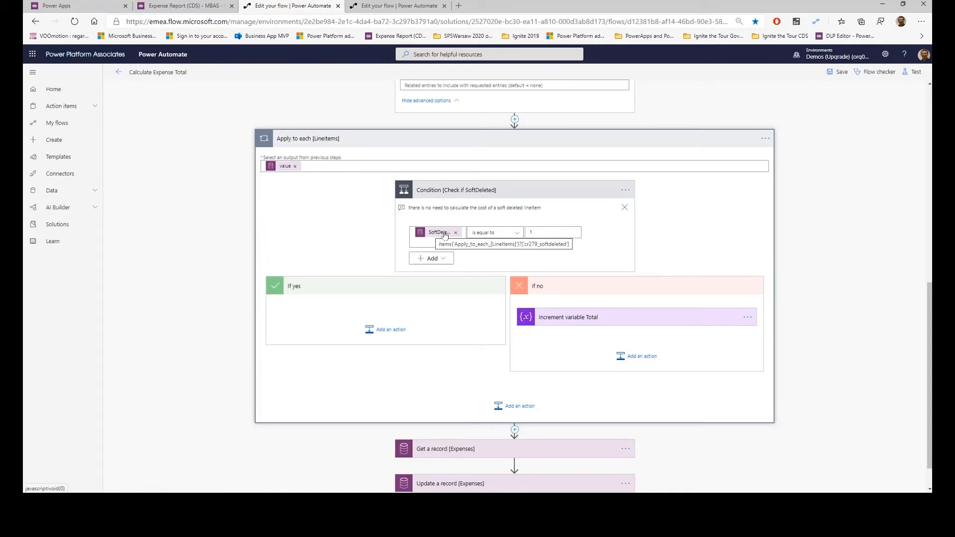
pyautogui.scroll(-3)
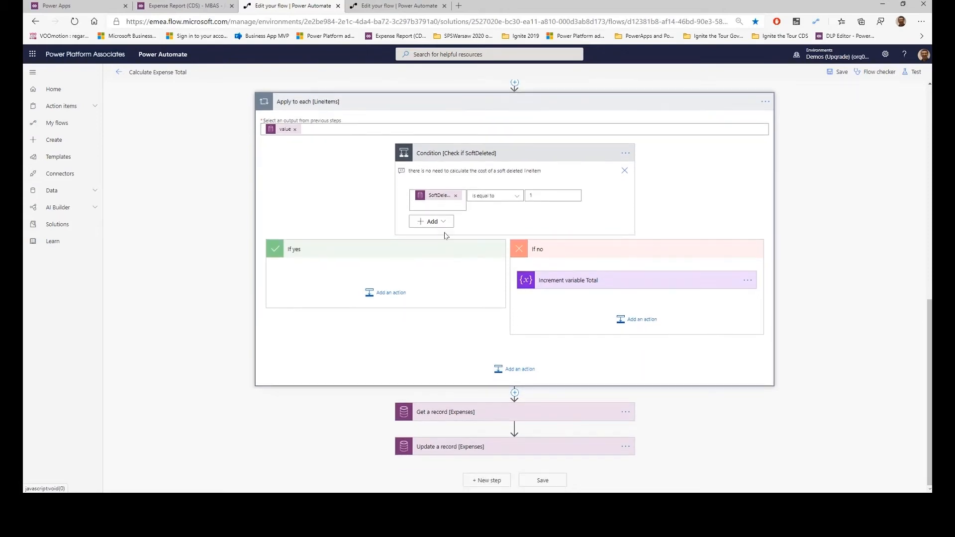
# Add a line item named 'Uber' costing 1000 in the Food category to Employee Starter Kit and save it
pyautogui.click(183, 6)
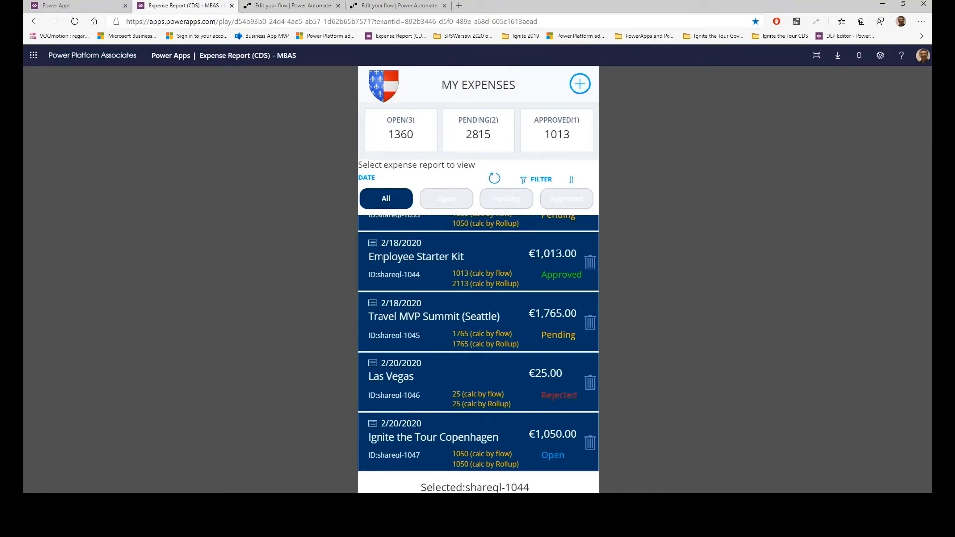
pyautogui.click(415, 256)
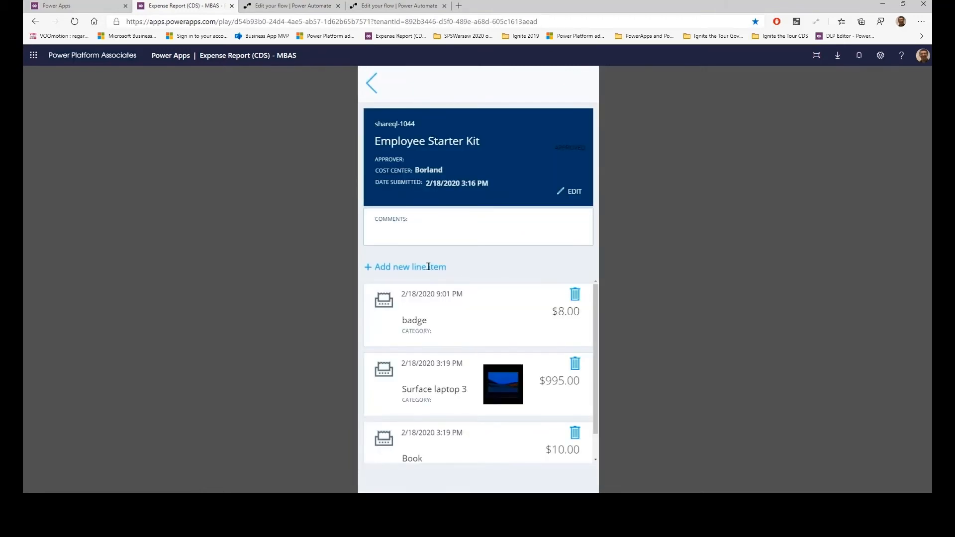
pyautogui.click(404, 267)
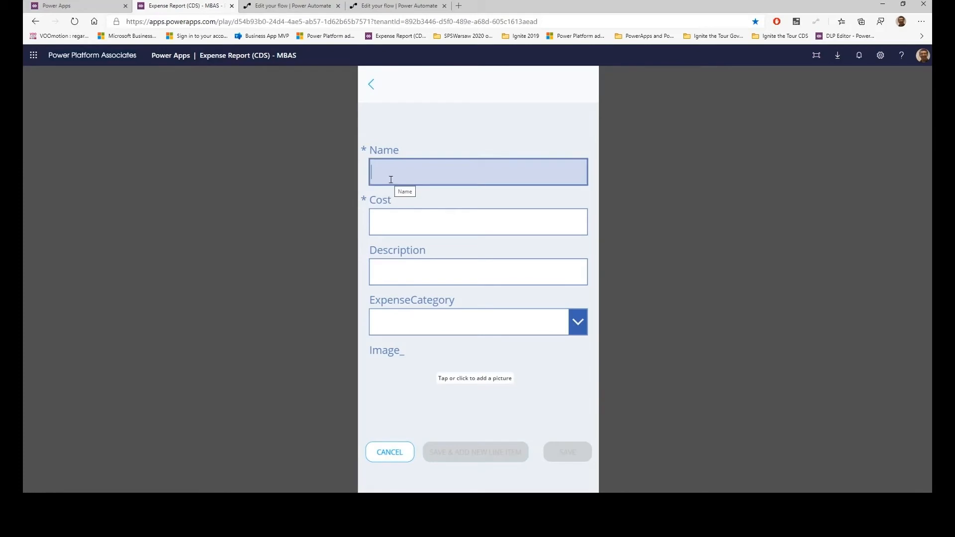
pyautogui.write('Uber eat')
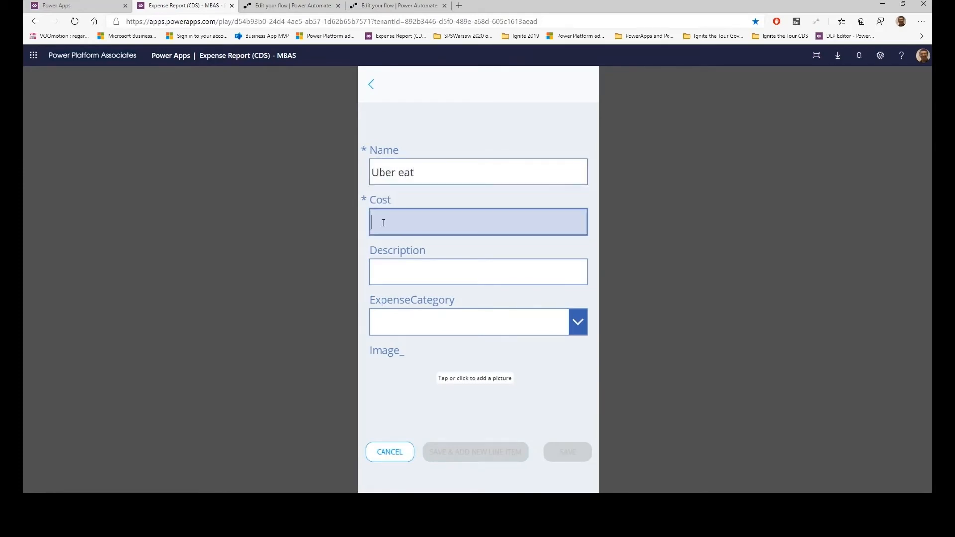
pyautogui.write('1000')
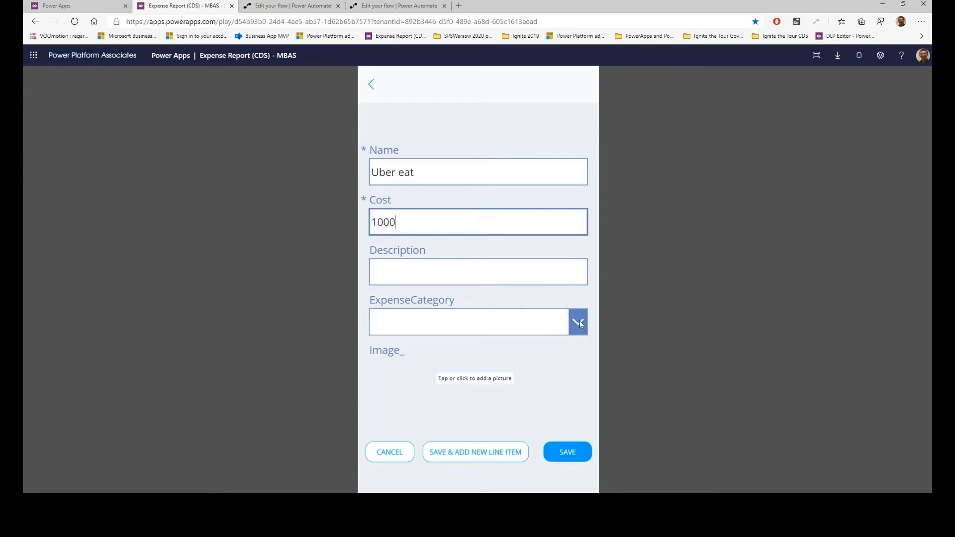
pyautogui.click(579, 322)
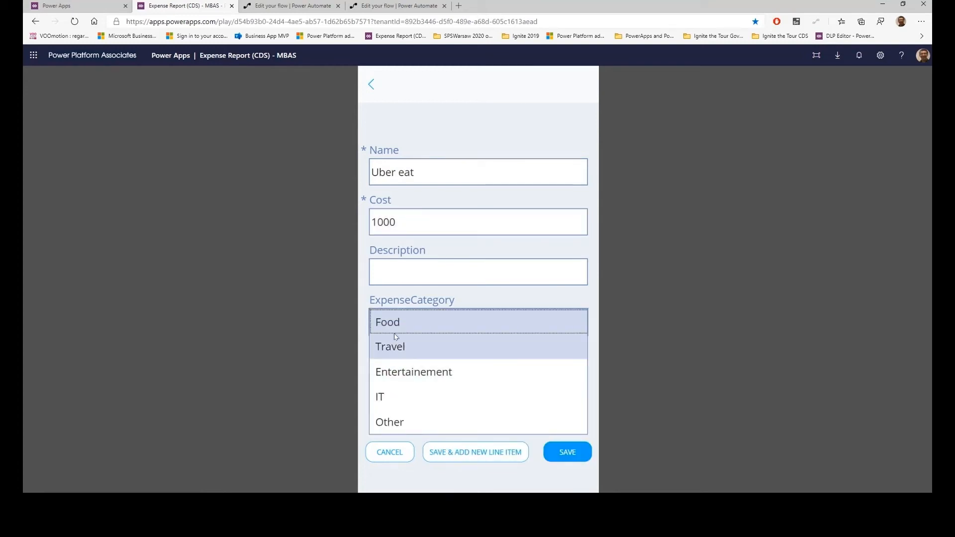
pyautogui.click(387, 323)
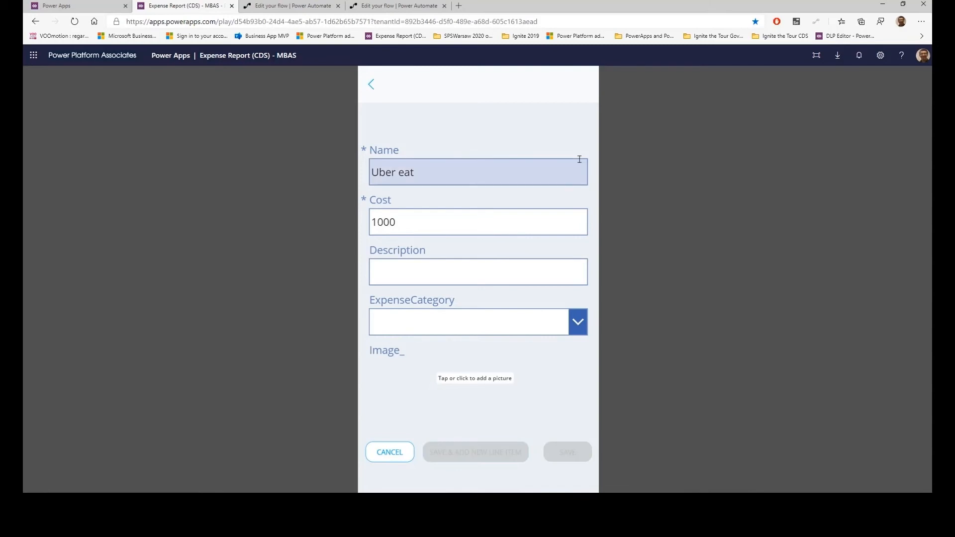
pyautogui.click(370, 83)
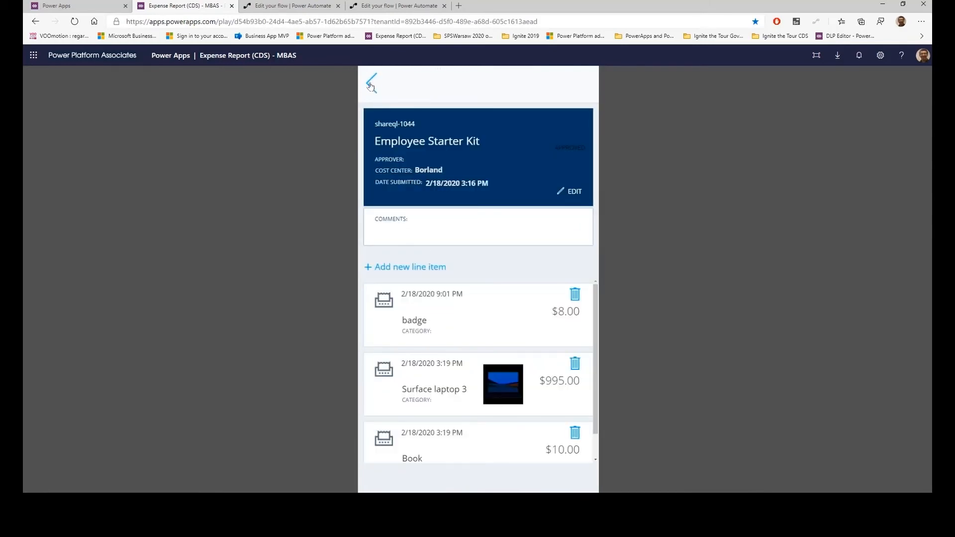
# Confirm the list shows Employee Starter Kit at €2,013 and its line items include Uber eat
pyautogui.click(371, 81)
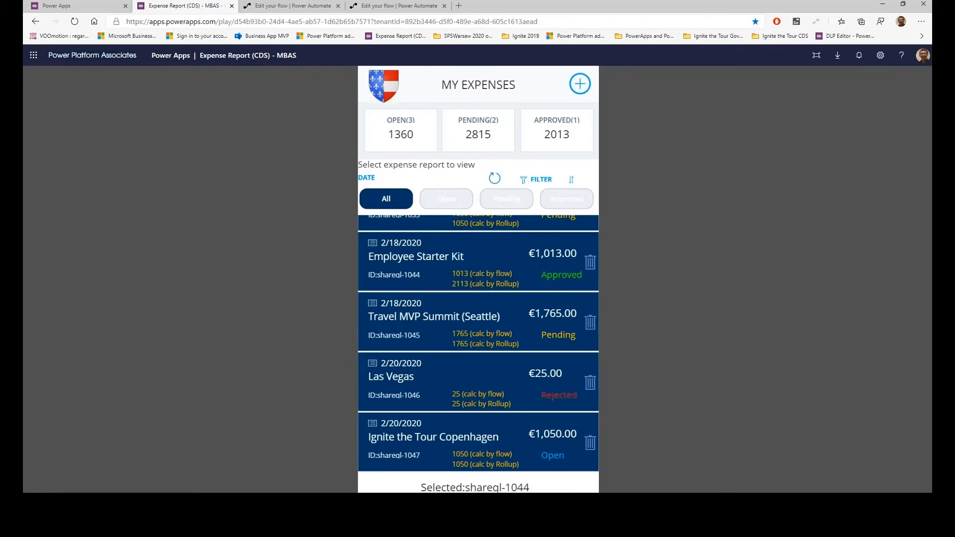
pyautogui.moveTo(493, 179)
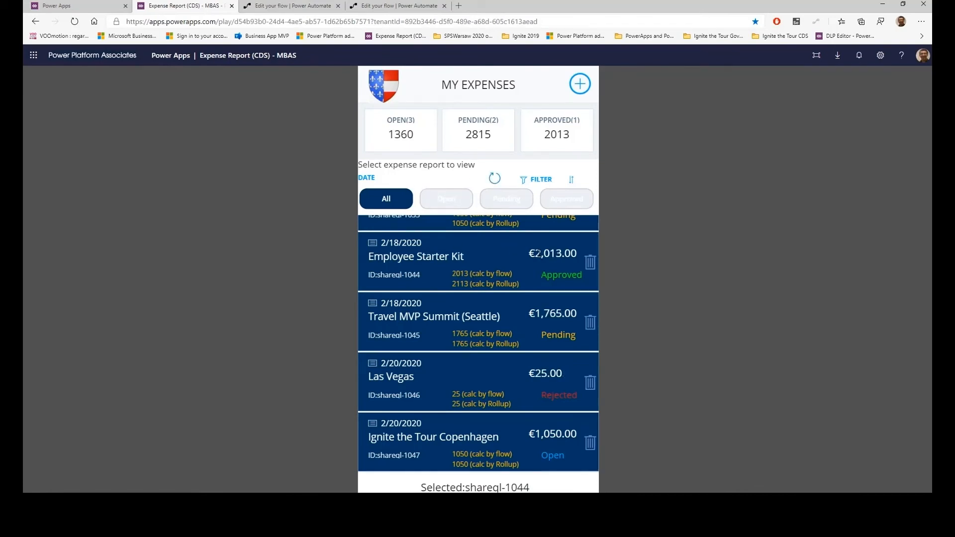
pyautogui.doubleClick(552, 254)
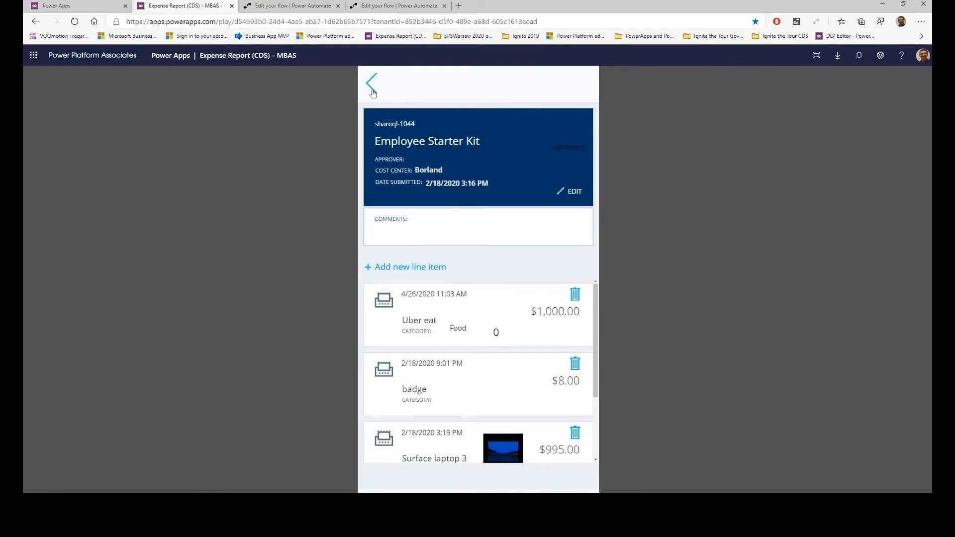
pyautogui.click(372, 85)
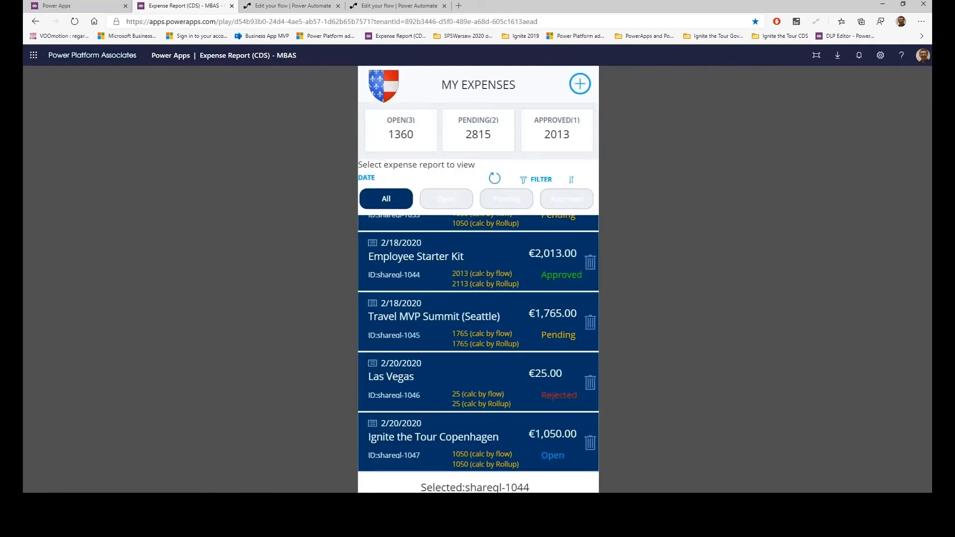